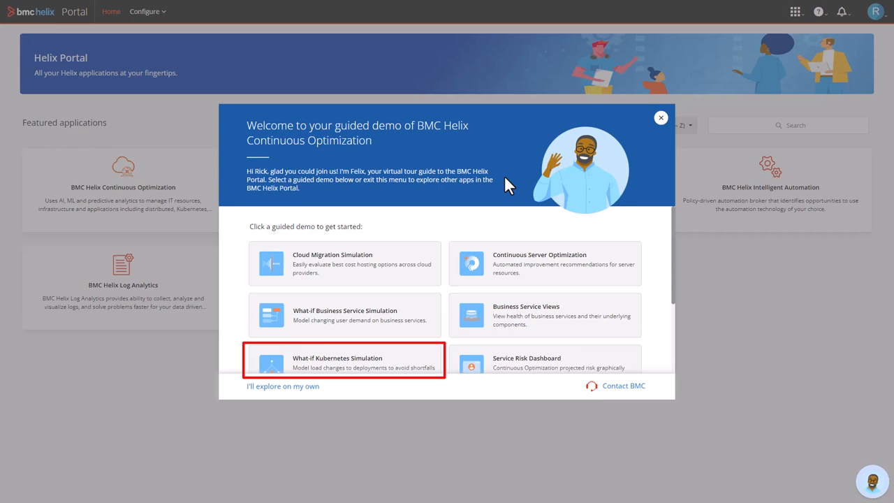
pyautogui.moveTo(474, 240)
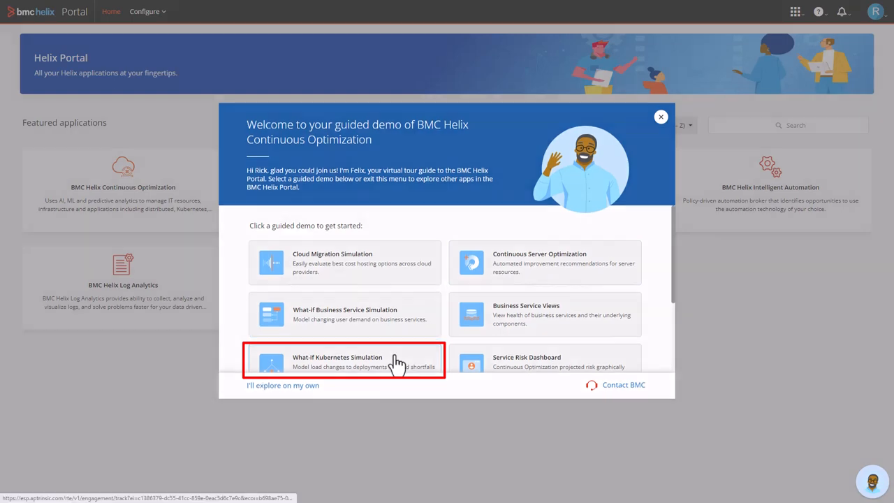
# Step: Choose the 'What if Kubernetes Simulation' card from the guided demo welcome dialog
pyautogui.click(342, 362)
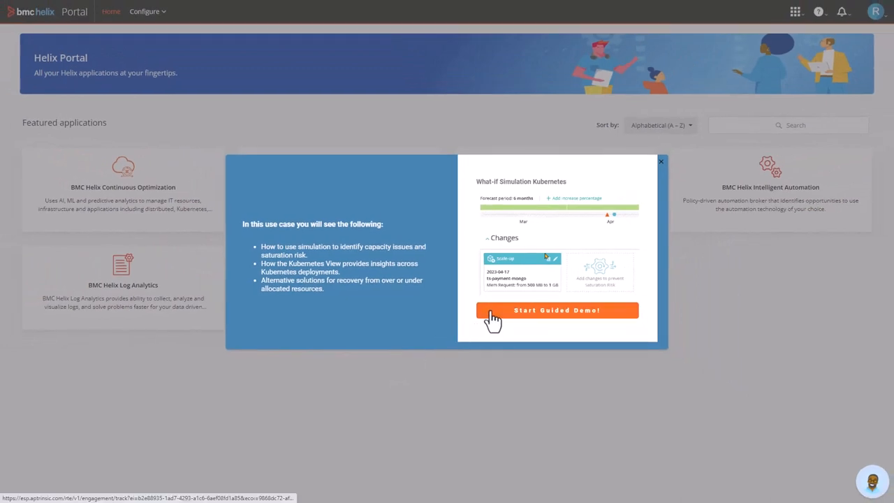
# Step: Start the guided demo and accept ts-payment-mongo as the controller to simulate
pyautogui.click(556, 310)
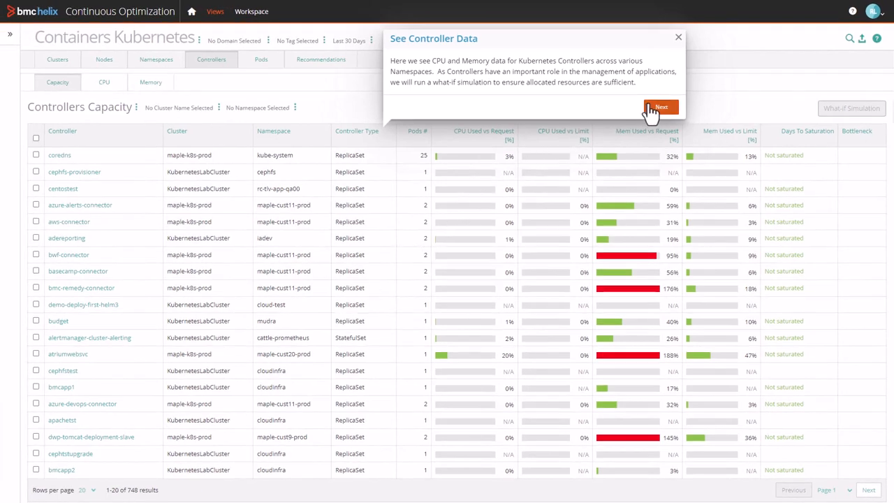
pyautogui.click(659, 106)
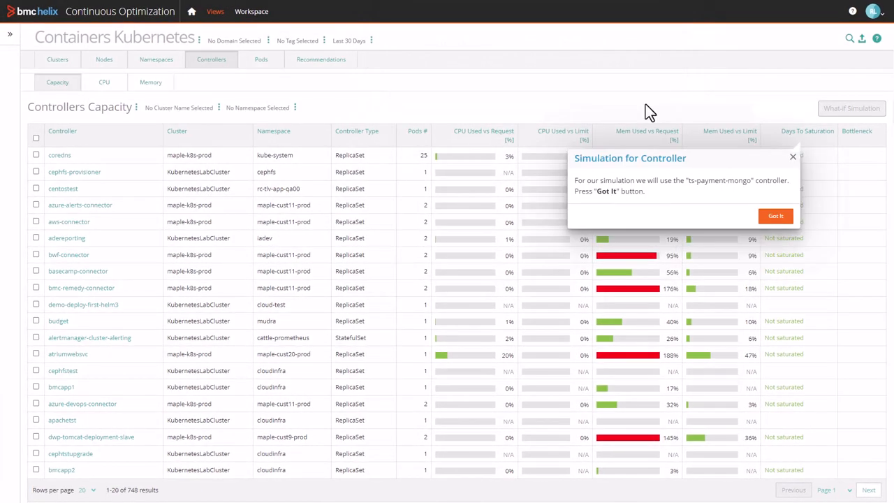
pyautogui.moveTo(683, 142)
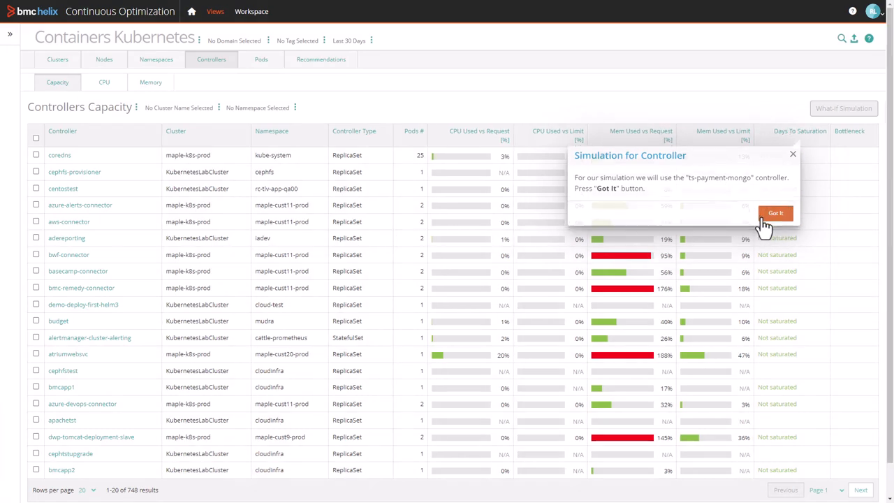
pyautogui.click(776, 212)
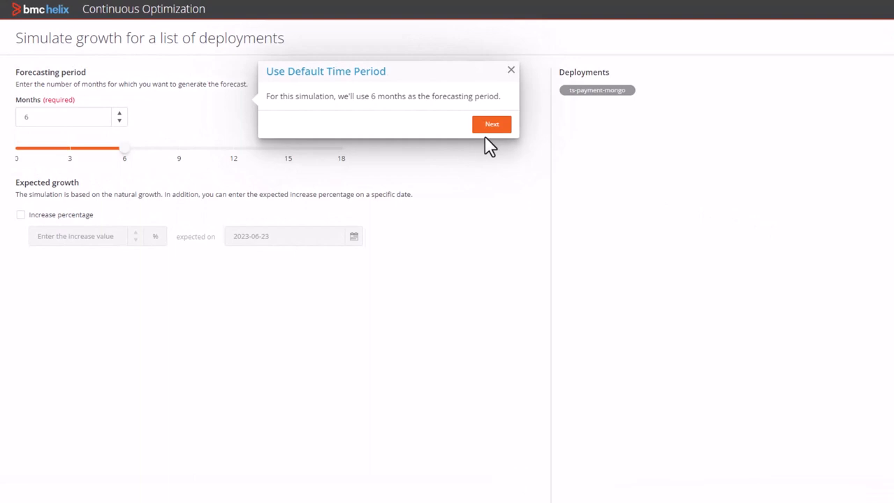
# Step: Keep the 6-month forecast and enter a 150% expected growth increase with its expected-on date
pyautogui.click(492, 122)
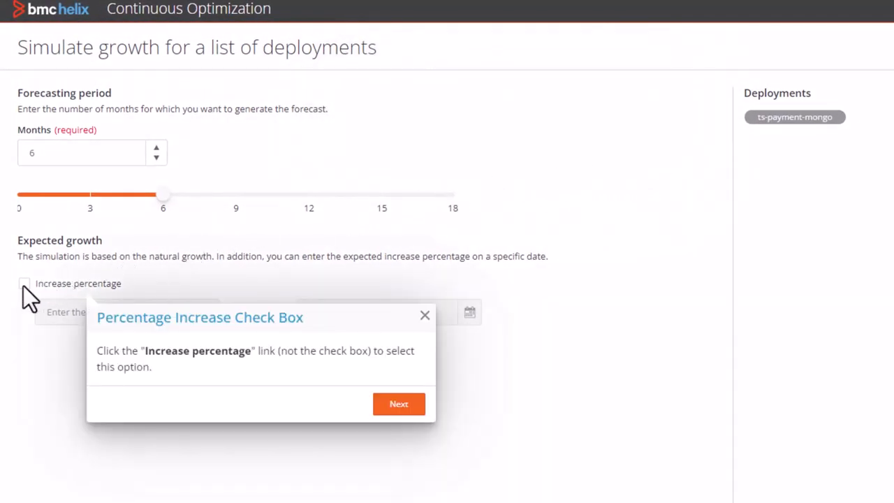
pyautogui.click(24, 282)
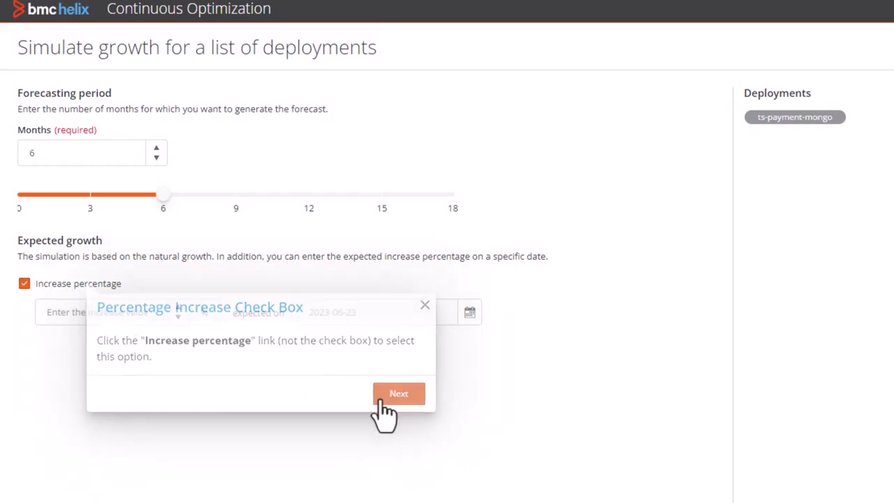
pyautogui.click(398, 394)
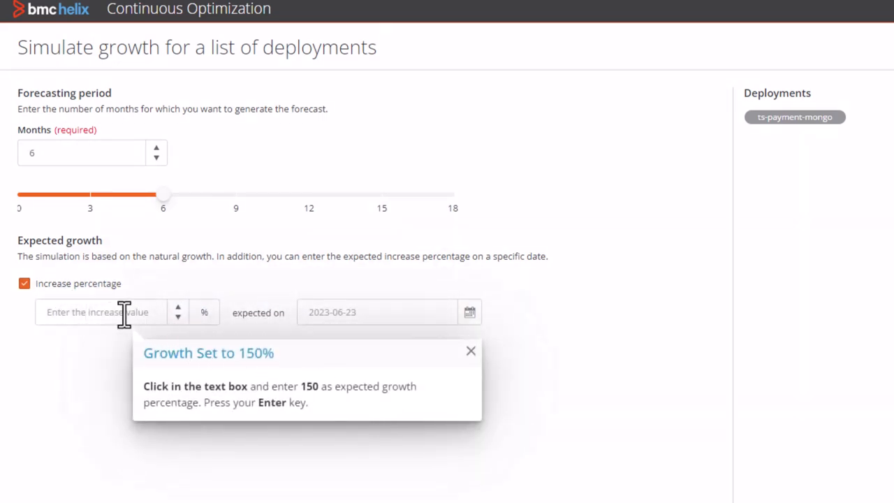
pyautogui.write('15')
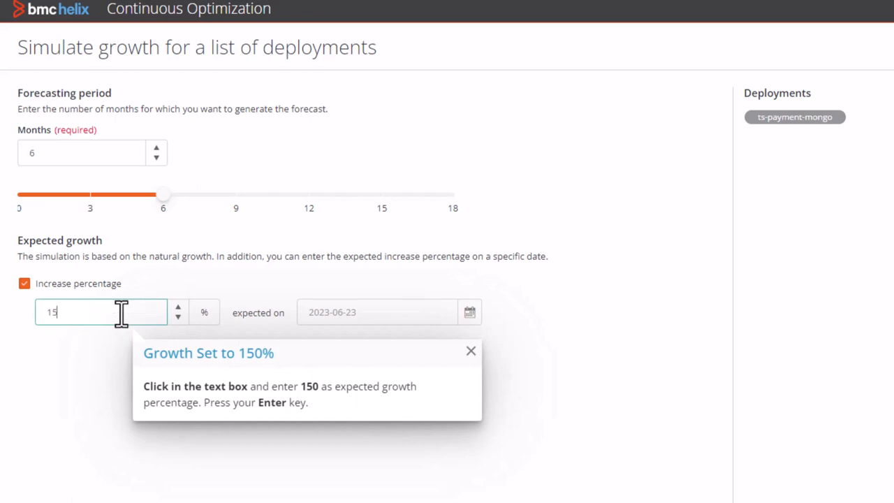
pyautogui.click(377, 311)
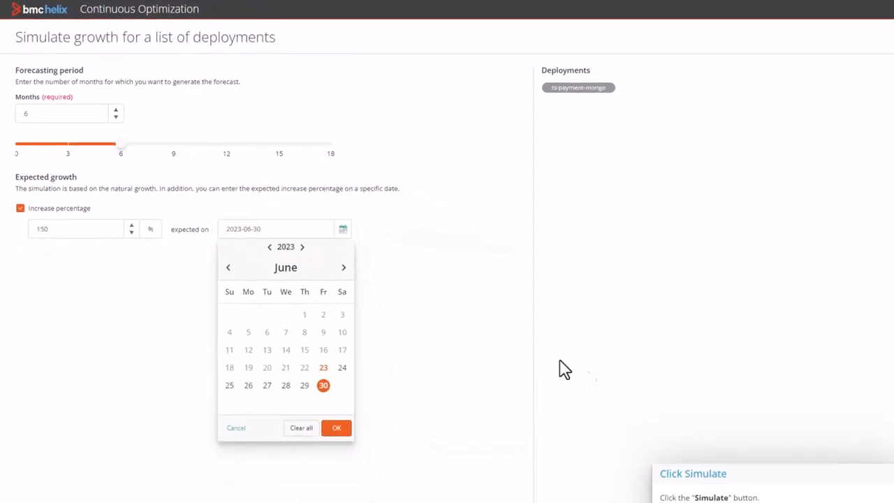
# Step: Run the simulation and view the timeline showing memory saturation in 7 days
pyautogui.click(335, 427)
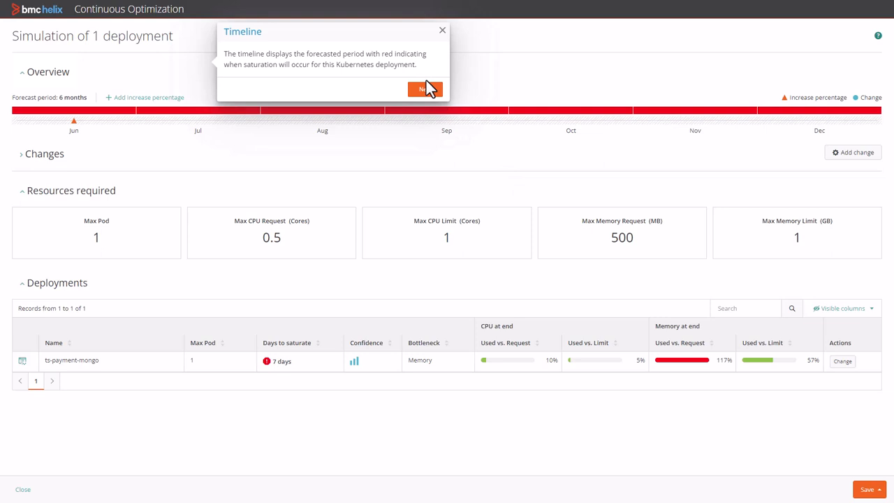
pyautogui.click(424, 89)
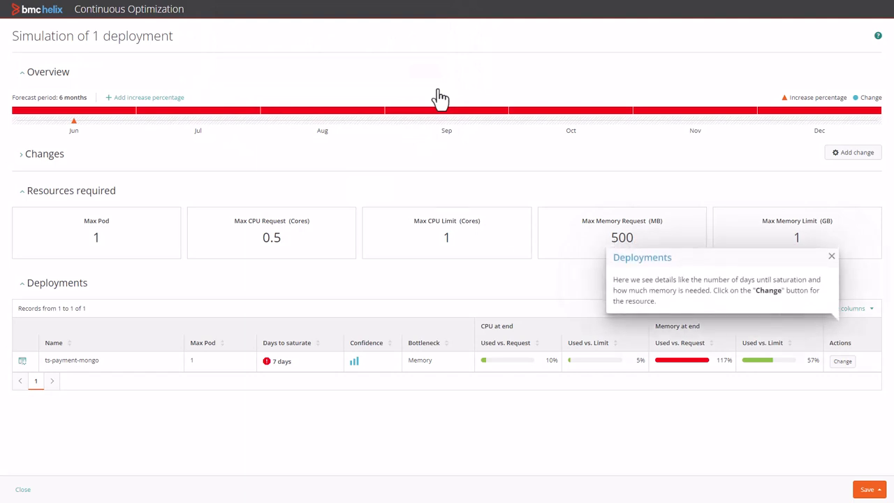
pyautogui.moveTo(501, 151)
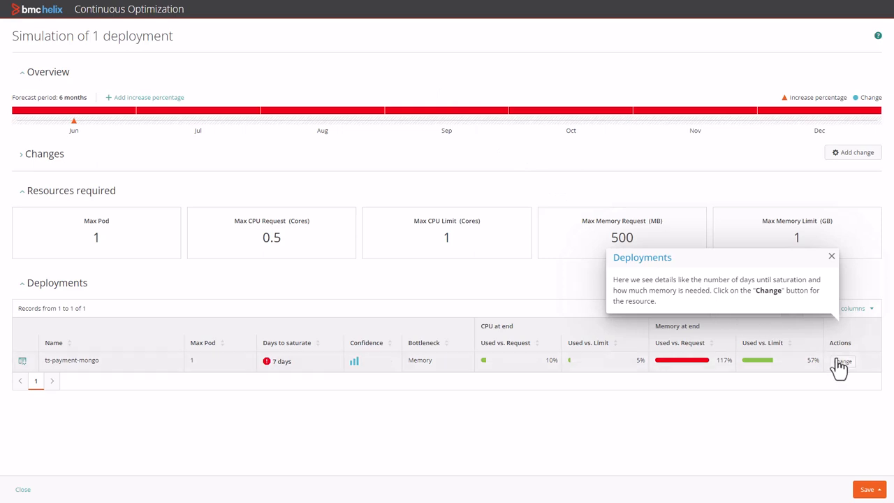
# Step: Add a scale-up change raising ts-payment-mongo's memory request from 500 MB to 1 GB
pyautogui.click(843, 362)
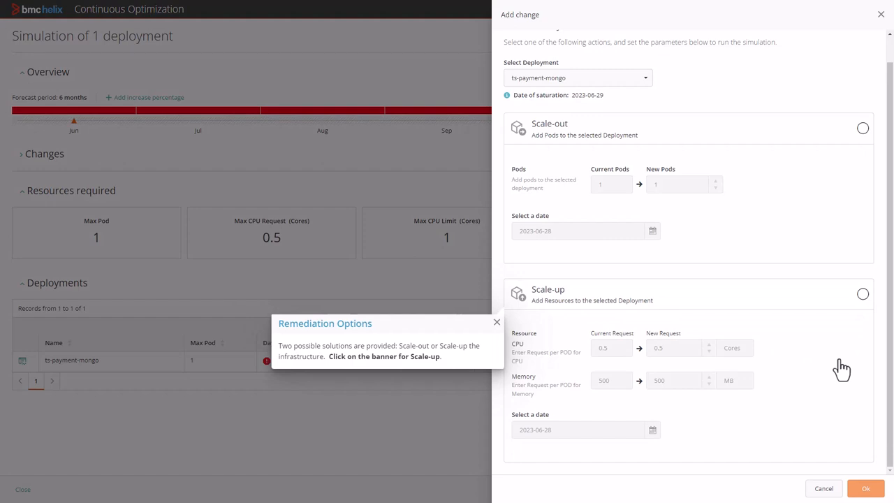
pyautogui.moveTo(684, 302)
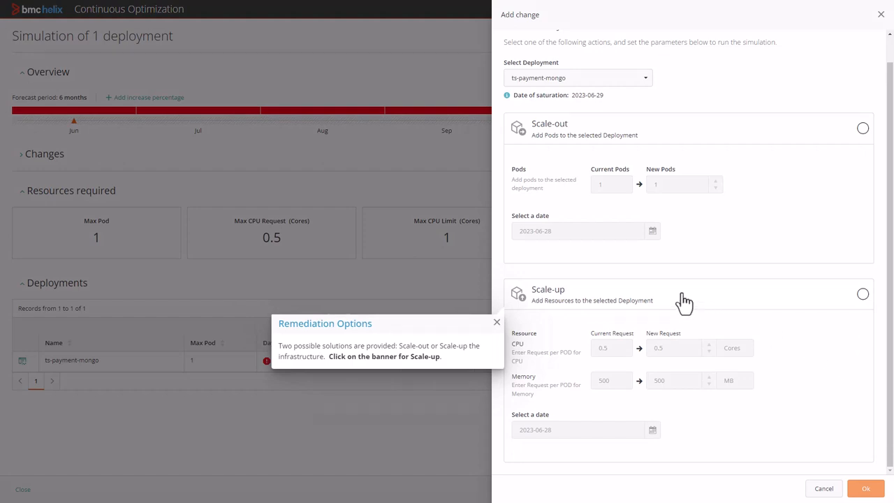
pyautogui.click(688, 293)
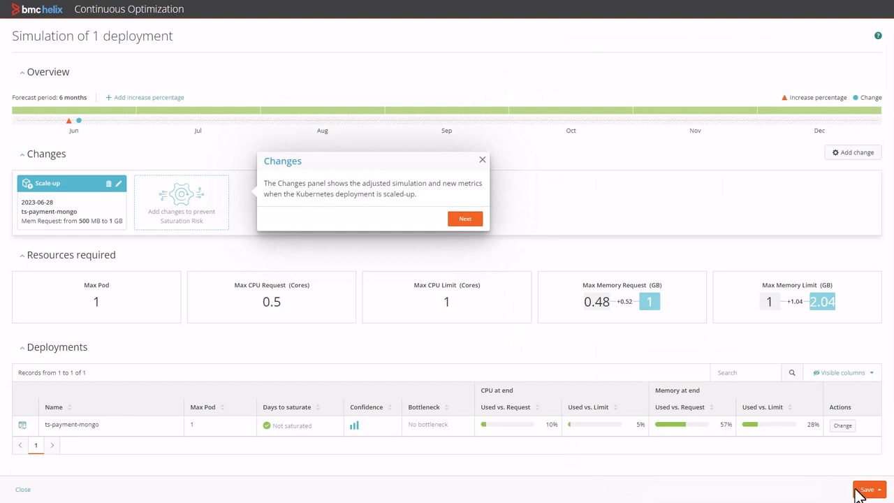
pyautogui.moveTo(466, 217)
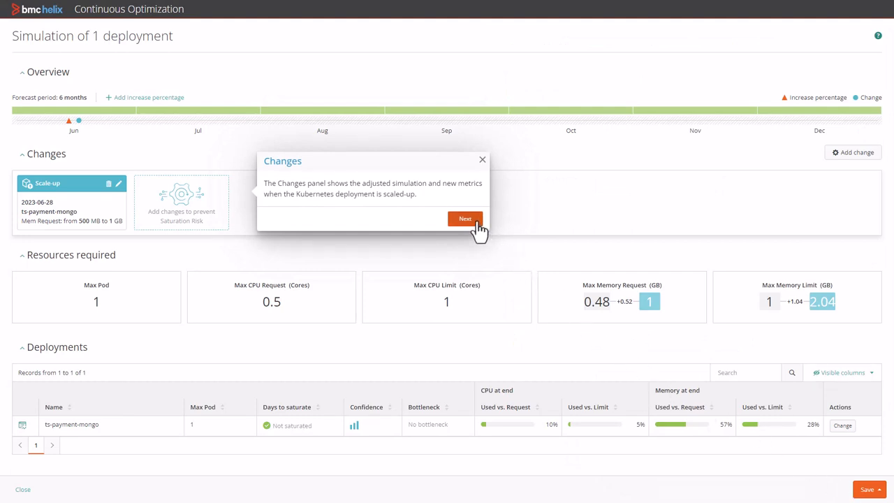
# Step: Continue past the Changes, Resources, Deployments and Overview tips, then end the tour
pyautogui.click(464, 218)
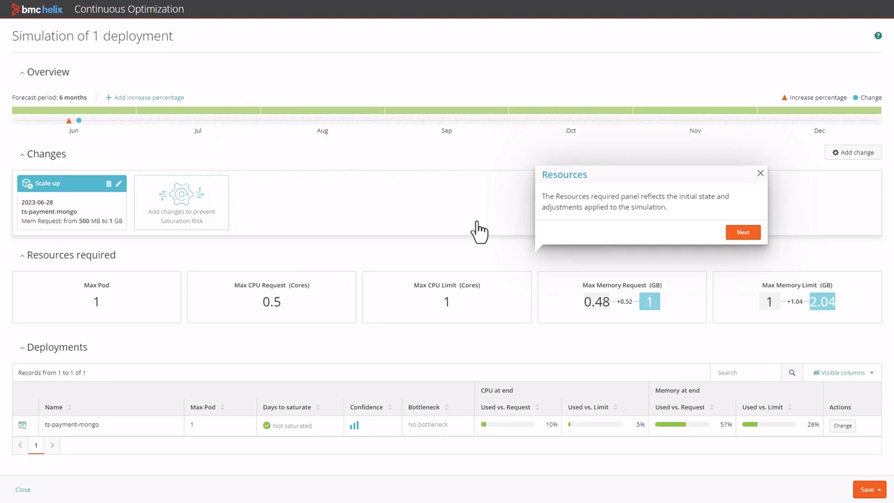
pyautogui.moveTo(731, 253)
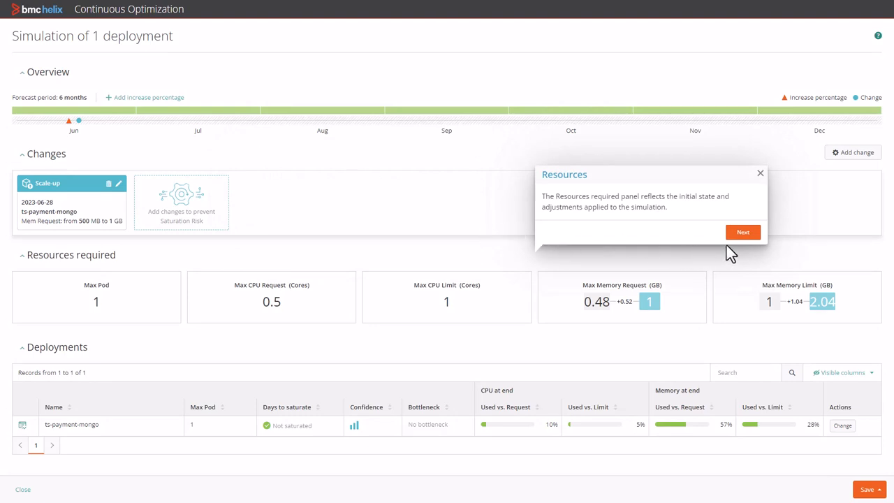
pyautogui.click(743, 232)
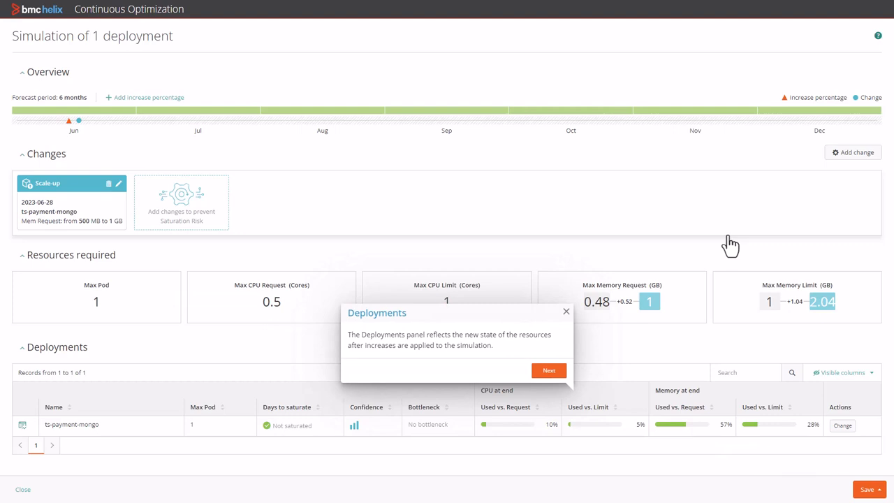
pyautogui.moveTo(549, 371)
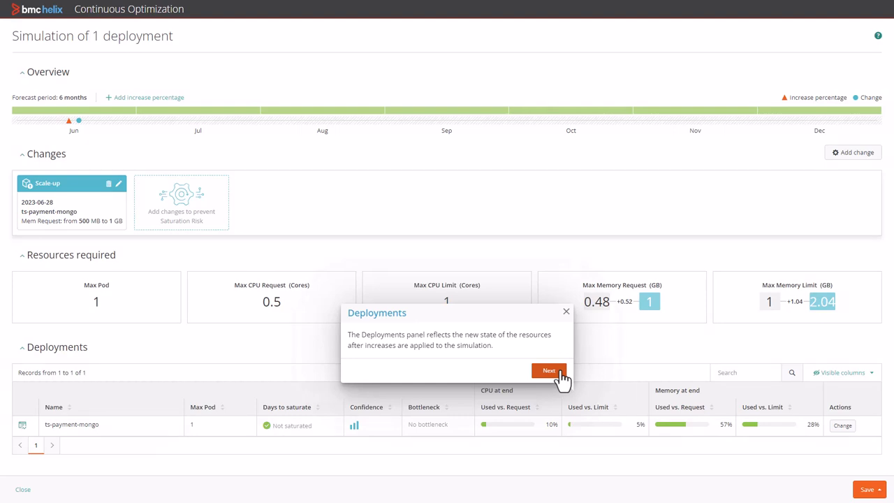
pyautogui.click(549, 370)
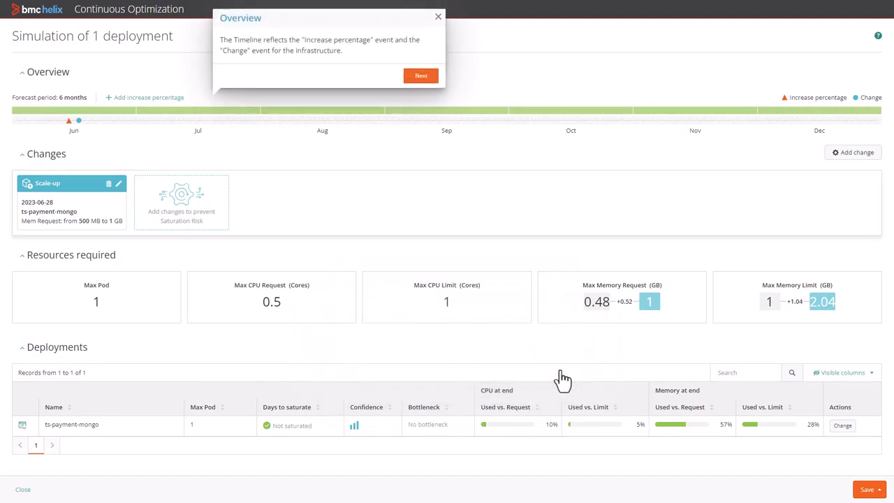
pyautogui.moveTo(440, 95)
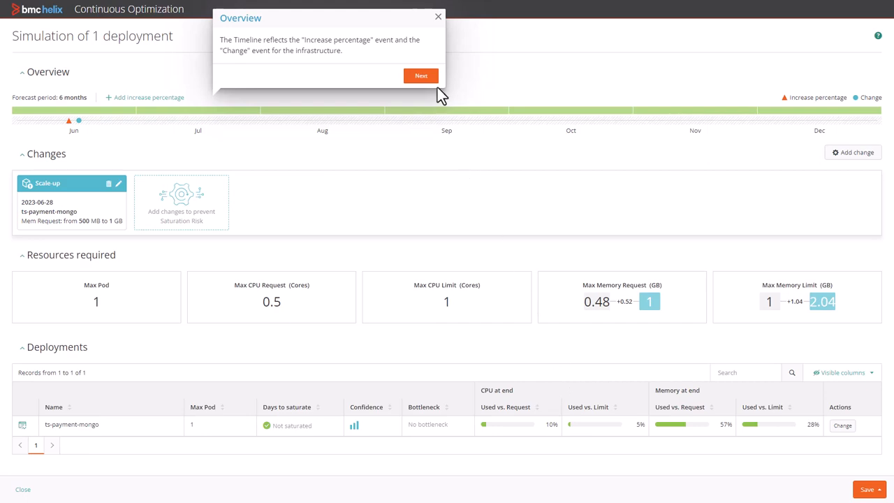
pyautogui.click(421, 75)
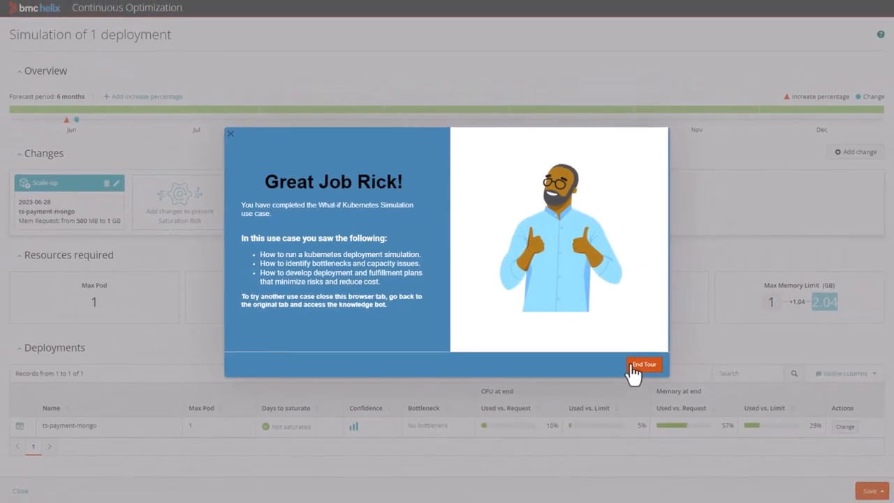
pyautogui.click(642, 363)
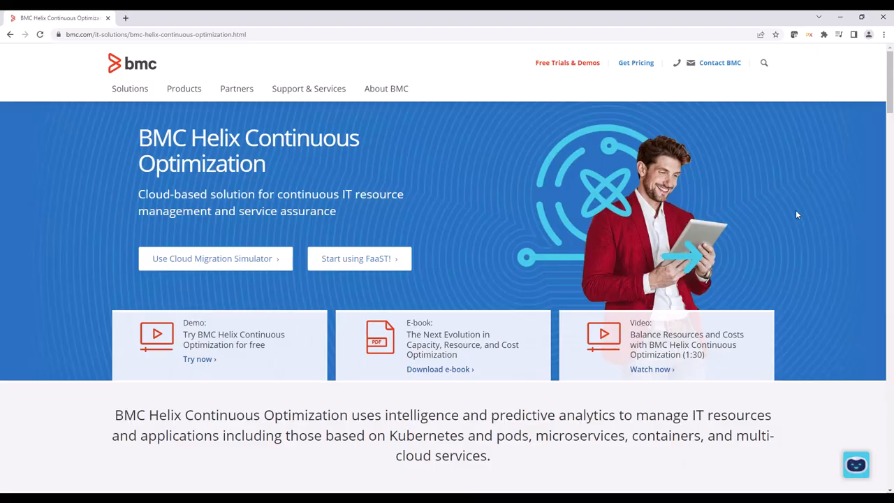